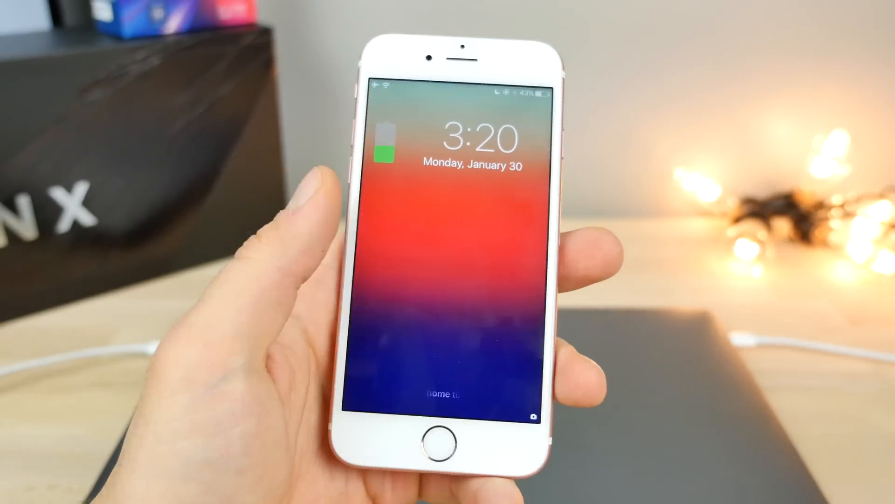
Unlock the iPhone and swipe through home screen pages to the yalu102 and Cydia page
{"action": "left_click", "coordinate": [429, 442]}
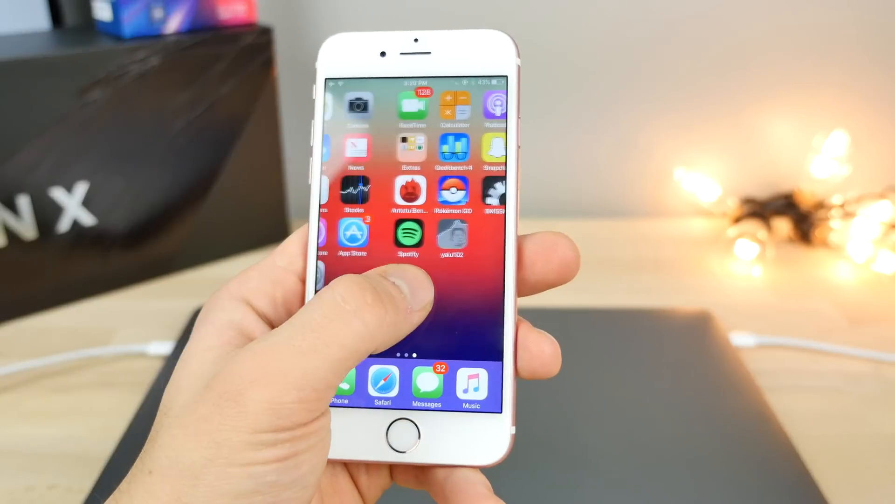
{"action": "scroll", "scroll_direction": "left", "scroll_amount": 3}
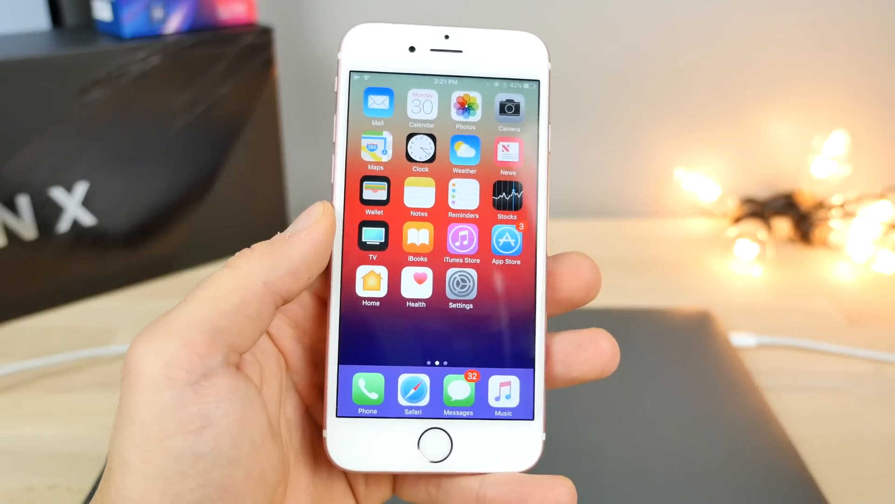
{"action": "scroll", "scroll_direction": "left", "scroll_amount": 3}
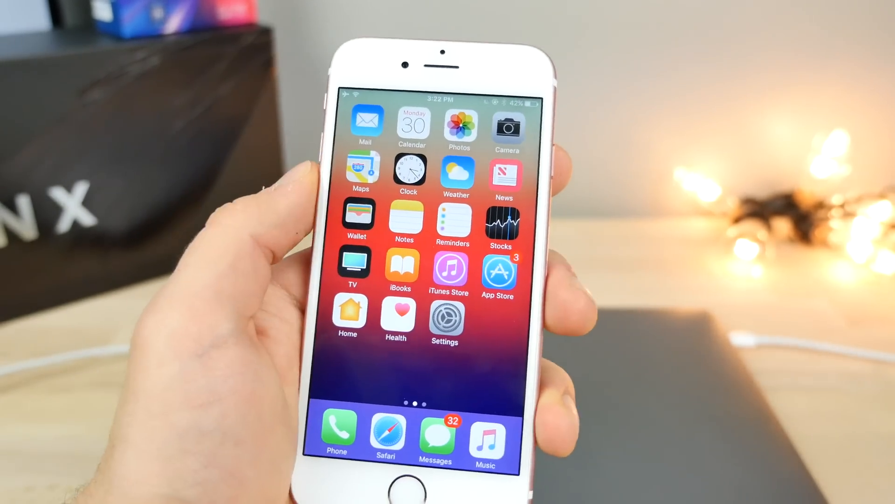
{"action": "scroll", "scroll_direction": "left", "scroll_amount": 3}
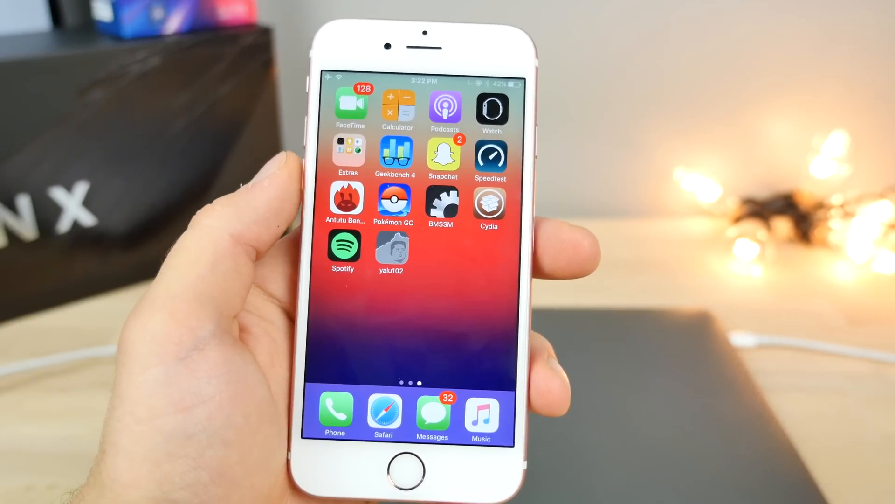
{"action": "scroll", "scroll_direction": "left", "scroll_amount": 3}
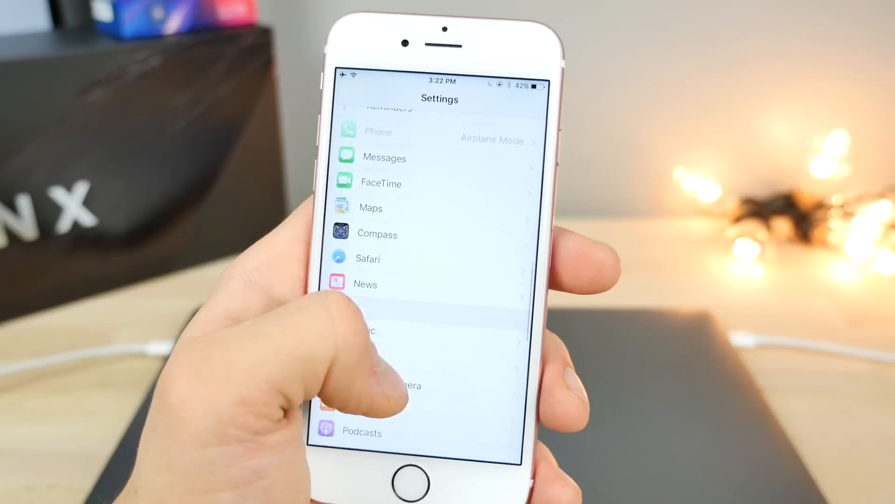
Scroll down the iPhone Settings list of apps
{"action": "scroll", "scroll_direction": "down", "scroll_amount": 3}
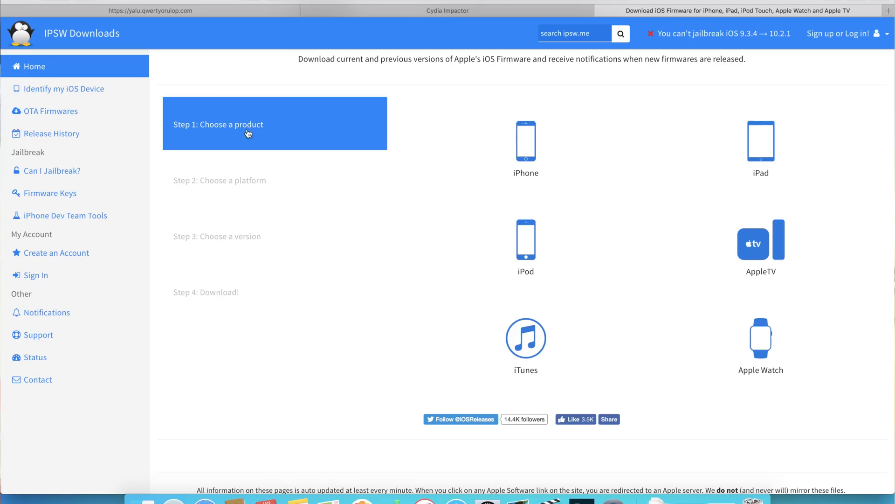
Choose iPhone 6s and the signed iOS 10.2 (14C92) firmware on ipsw.me
{"action": "left_click", "coordinate": [525, 143]}
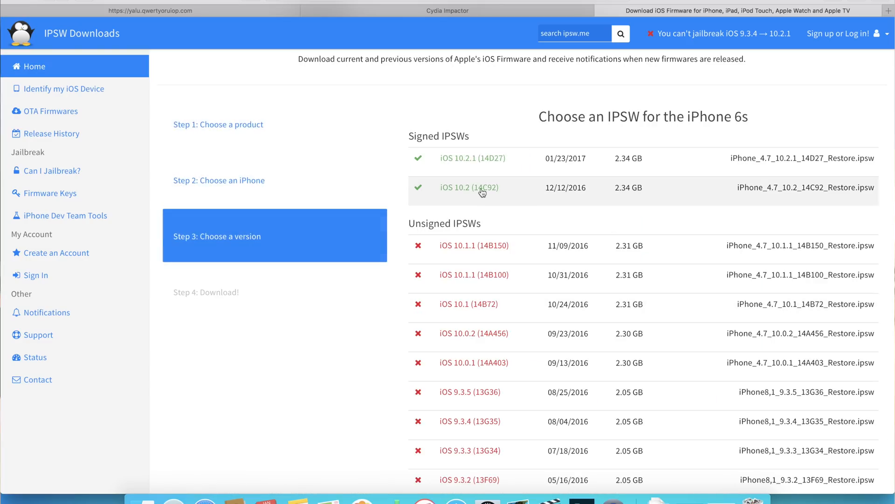
{"action": "left_click", "coordinate": [468, 187]}
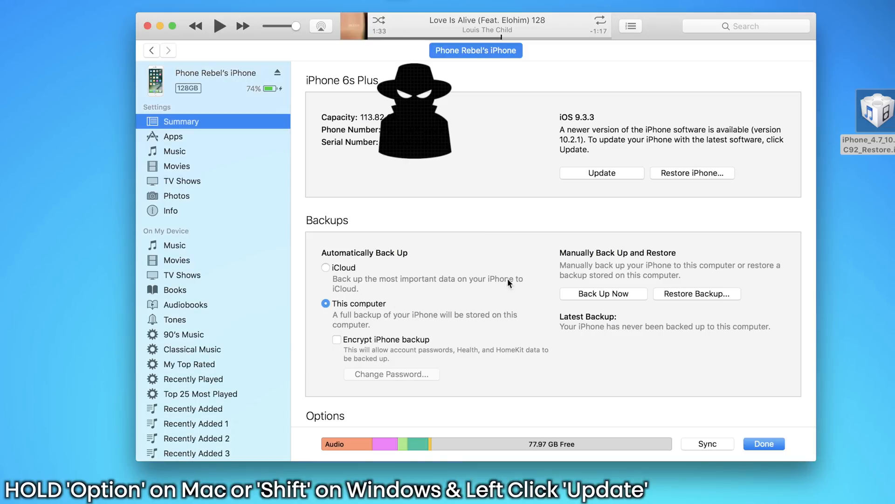
Update the iPhone in iTunes to iOS 10.2 using the iPhone_5.5 10.2 IPSW restore file
{"action": "left_click", "coordinate": [602, 173]}
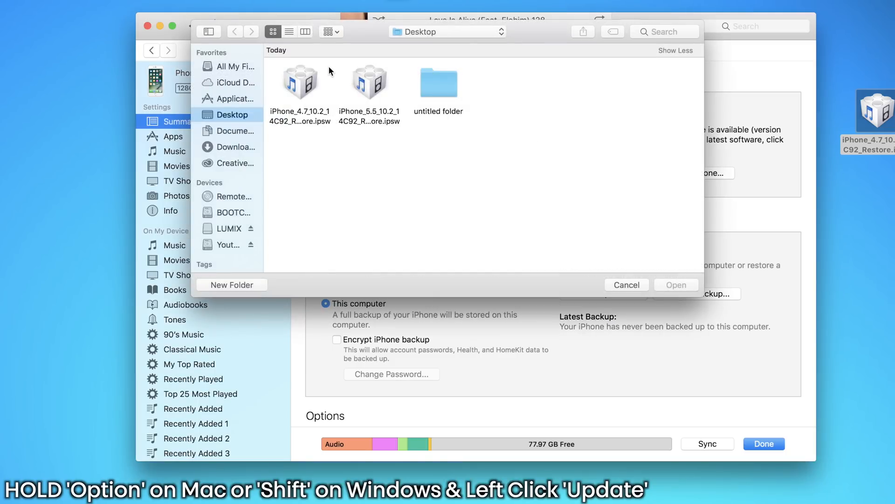
{"action": "left_click", "coordinate": [299, 83]}
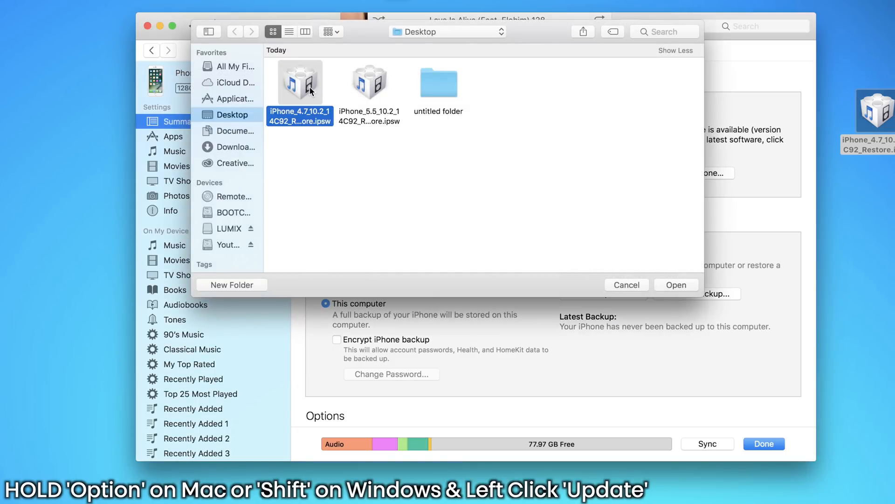
{"action": "mouse_move", "coordinate": [319, 77]}
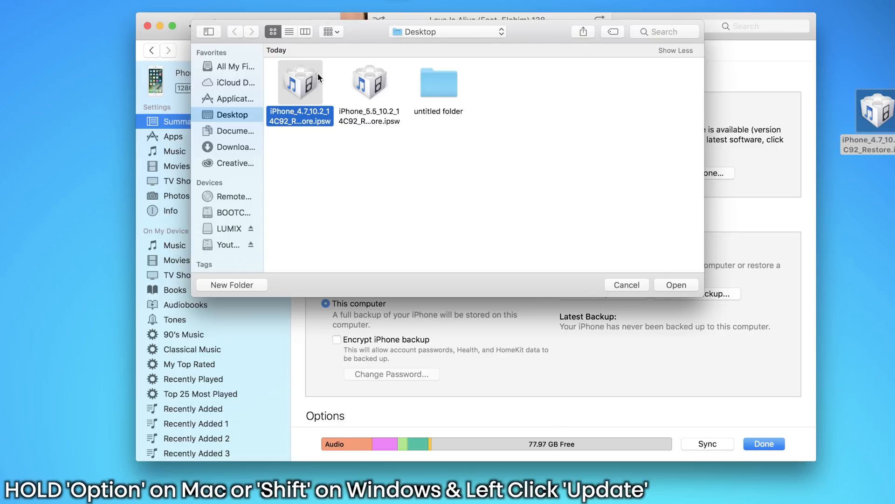
{"action": "mouse_move", "coordinate": [380, 91]}
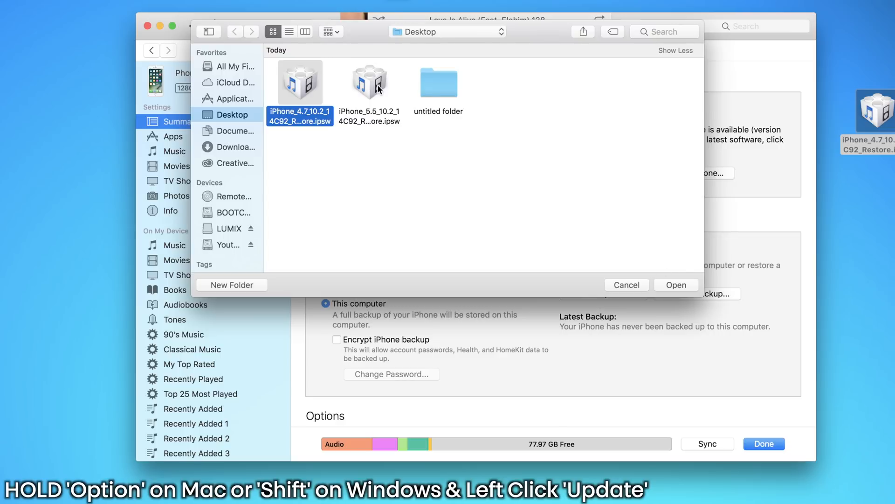
{"action": "left_click", "coordinate": [369, 82]}
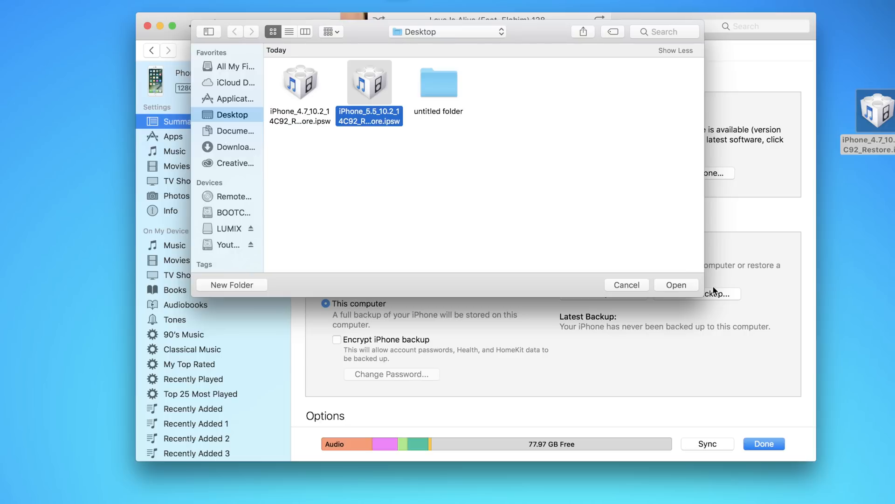
{"action": "left_click", "coordinate": [675, 284]}
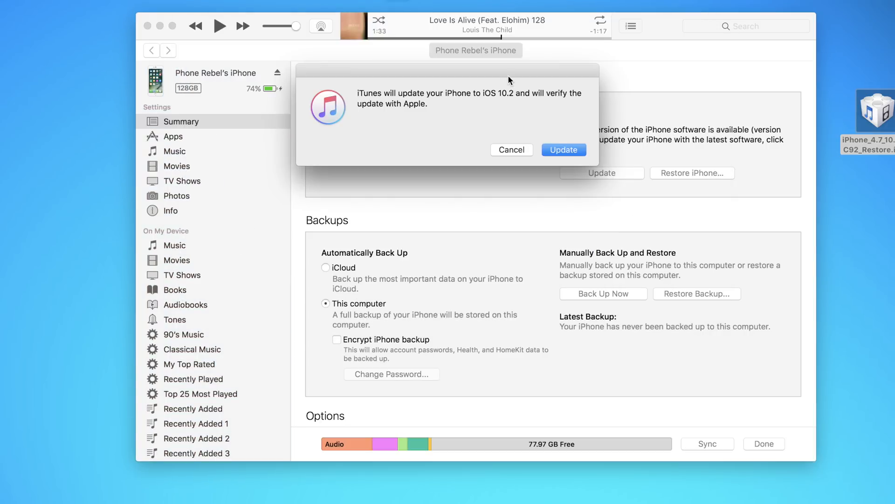
{"action": "left_click", "coordinate": [563, 150]}
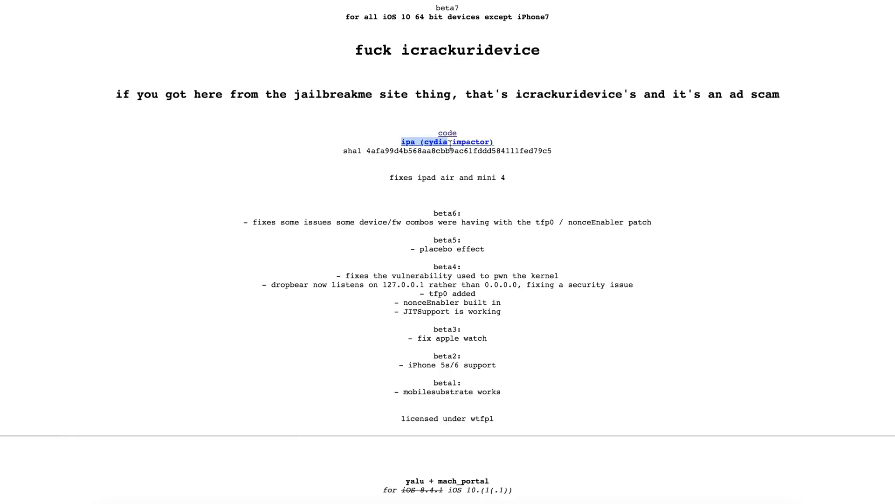
Download the yalu102 beta7 ipa for Cydia Impactor from the Yalu site
{"action": "left_click", "coordinate": [447, 142]}
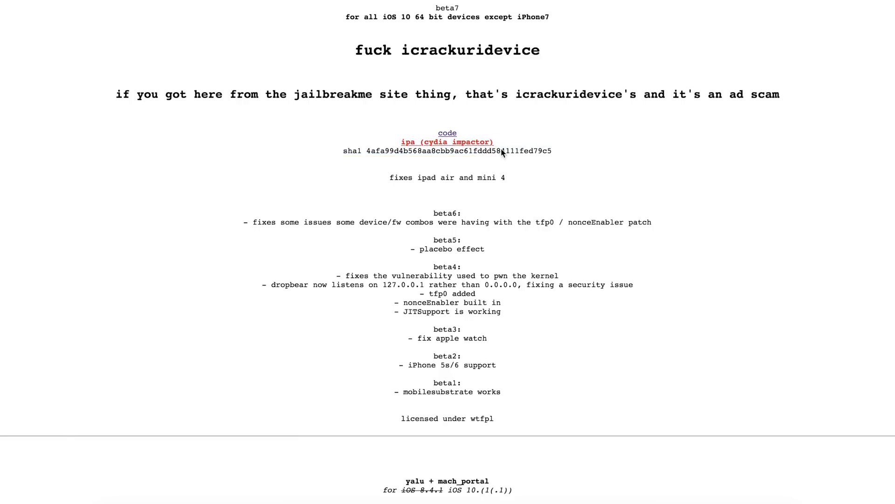
{"action": "mouse_move", "coordinate": [464, 146]}
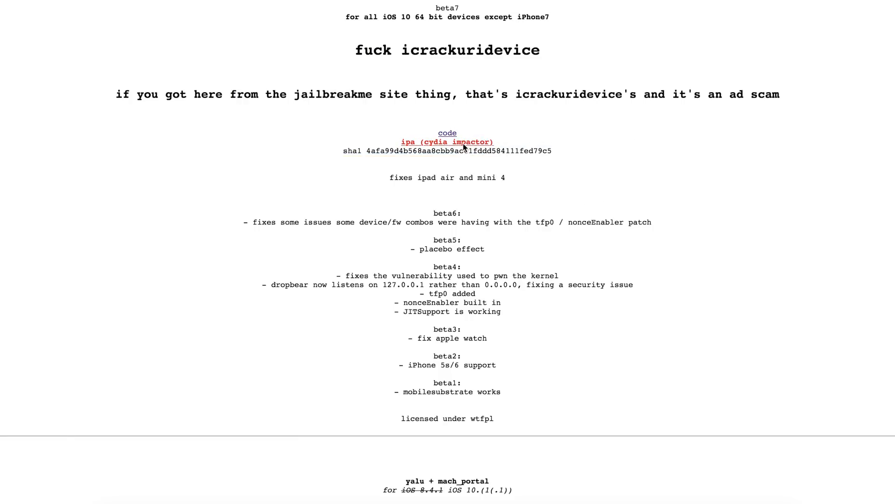
{"action": "left_click", "coordinate": [447, 142]}
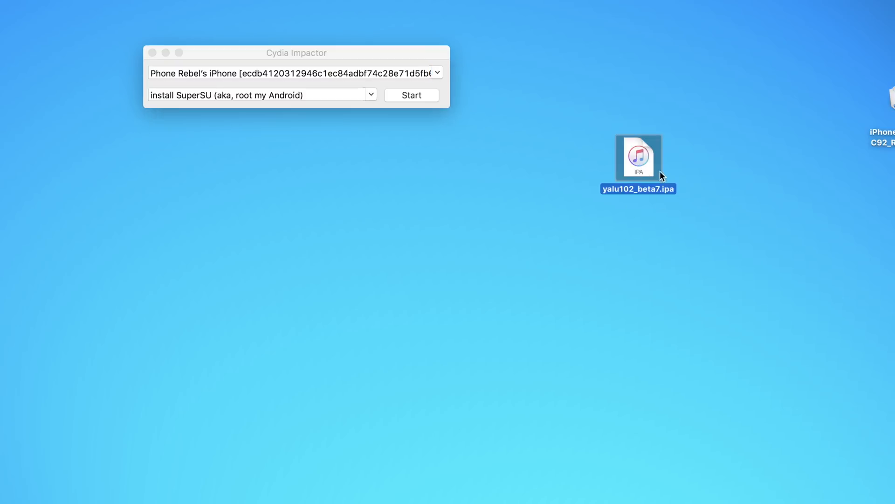
Drag yalu102_beta7.ipa from the desktop into Cydia Impactor to start sideloading
{"action": "left_click_drag", "start_coordinate": [638, 157], "coordinate": [543, 127]}
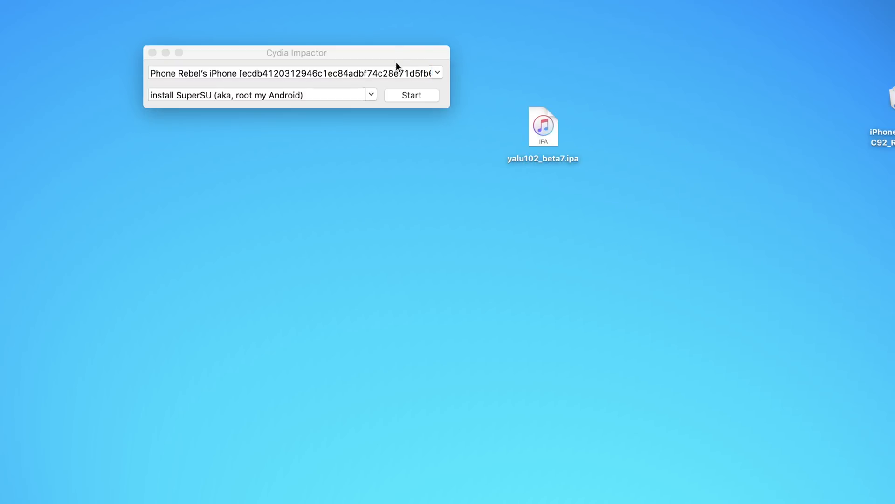
{"action": "left_click", "coordinate": [543, 127]}
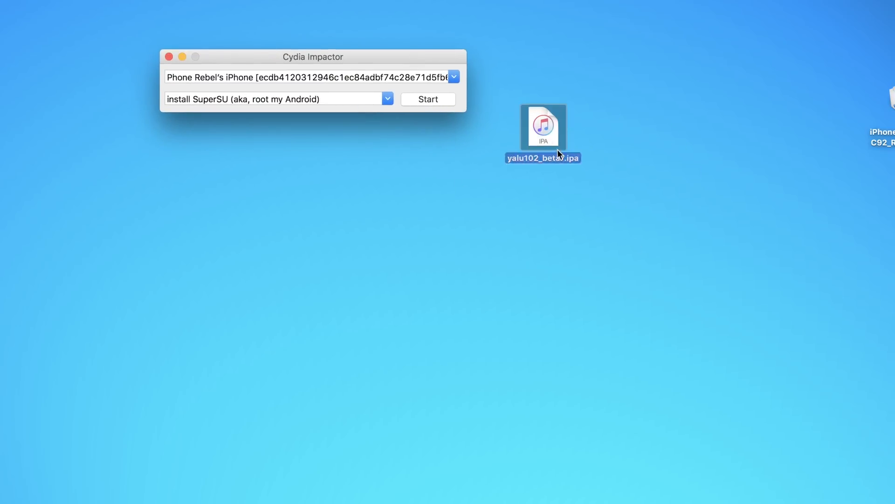
{"action": "left_click_drag", "start_coordinate": [543, 126], "coordinate": [357, 78]}
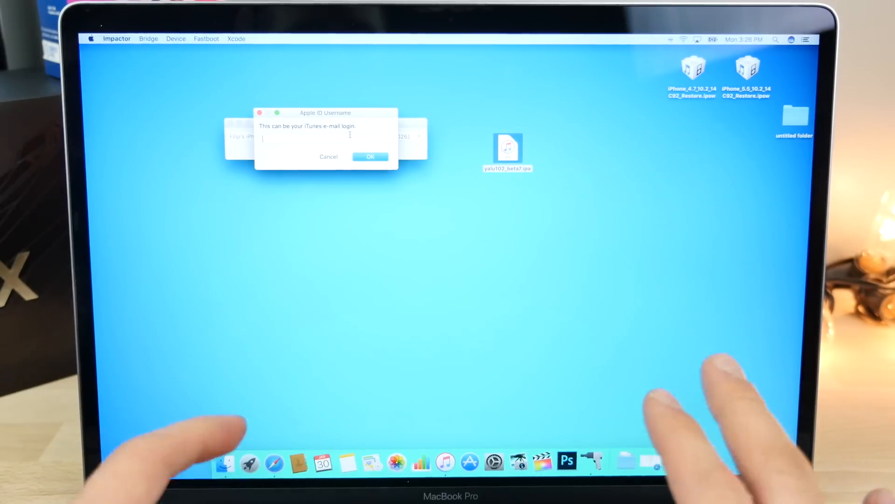
Submit the Apple ID username and password so Impactor signs the Yalu IPA
{"action": "left_click", "coordinate": [371, 157]}
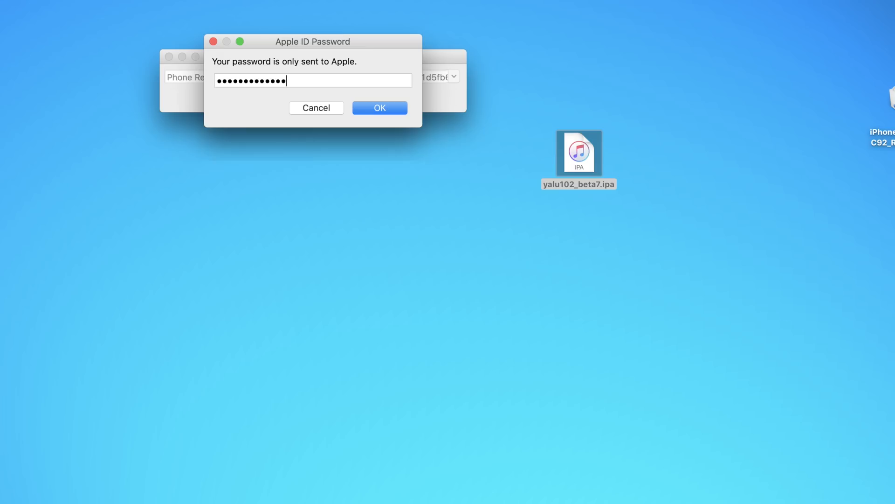
{"action": "left_click", "coordinate": [379, 108]}
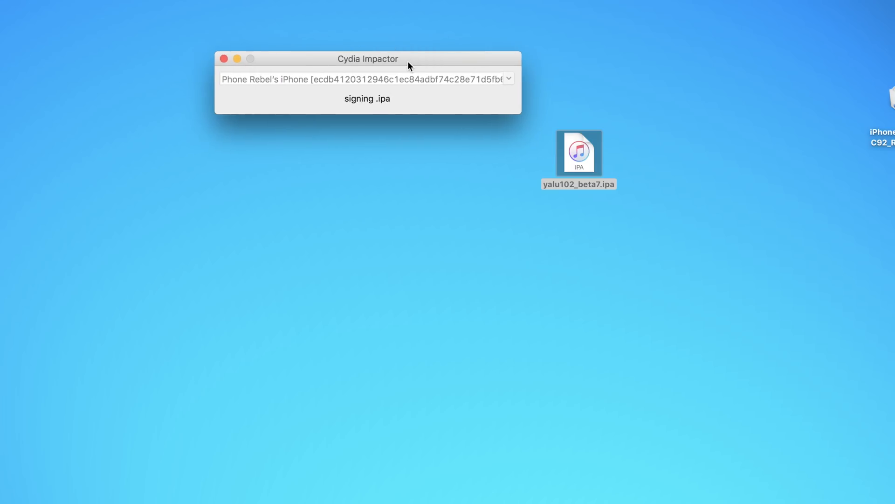
{"action": "mouse_move", "coordinate": [473, 126]}
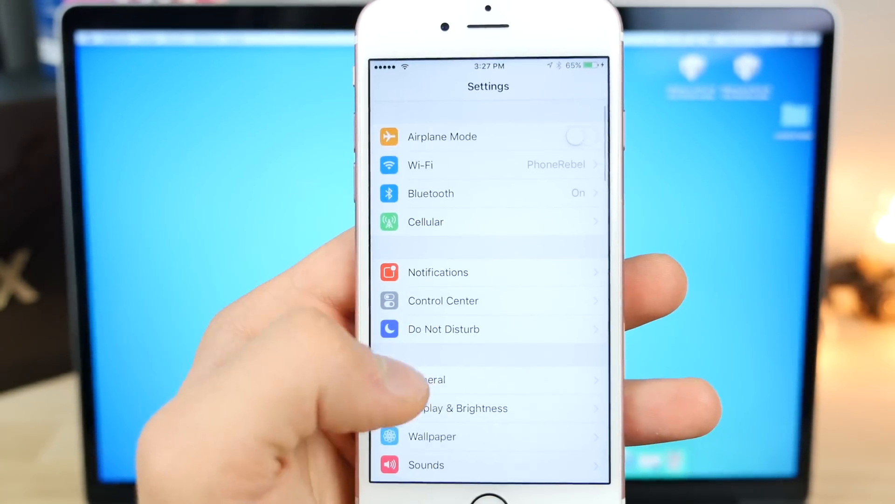
Trust the developer app certificate under General > Profiles & Device Management
{"action": "left_click", "coordinate": [428, 380]}
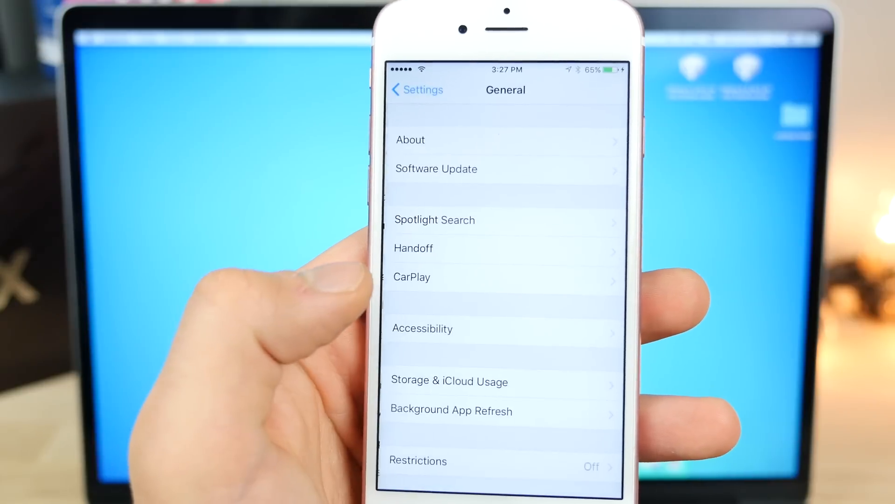
{"action": "scroll", "scroll_direction": "down", "scroll_amount": 3}
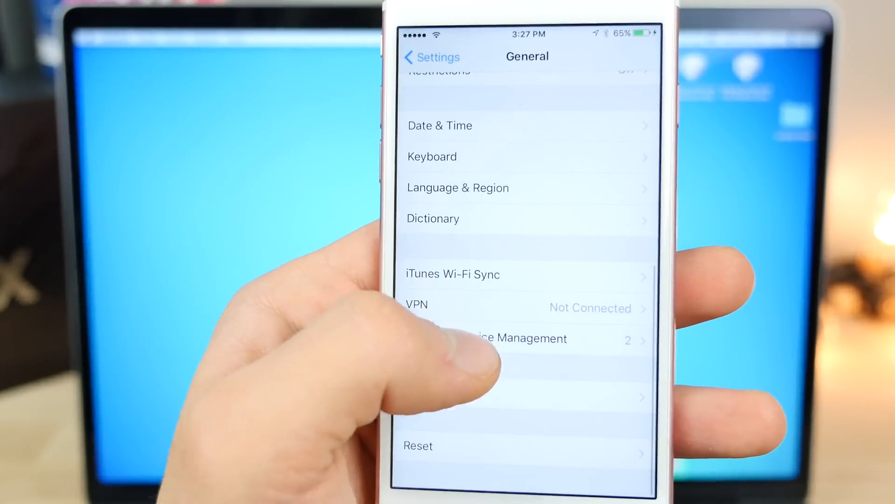
{"action": "left_click", "coordinate": [517, 338]}
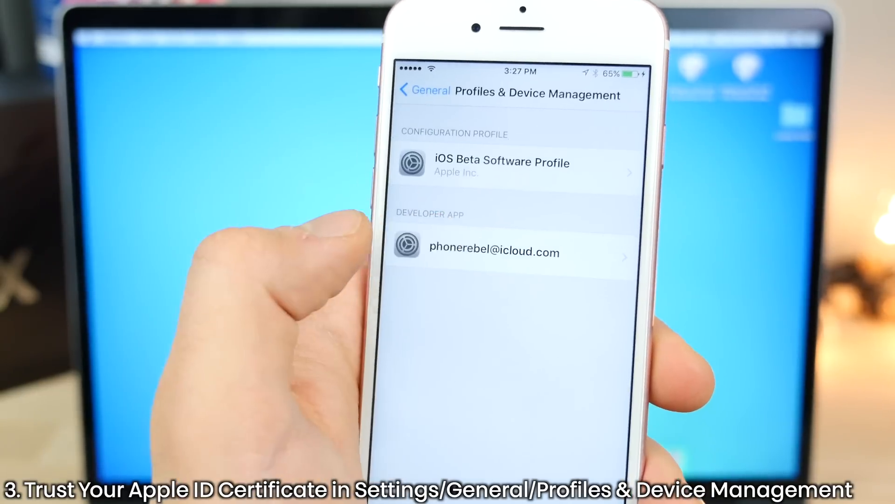
{"action": "left_click", "coordinate": [494, 252]}
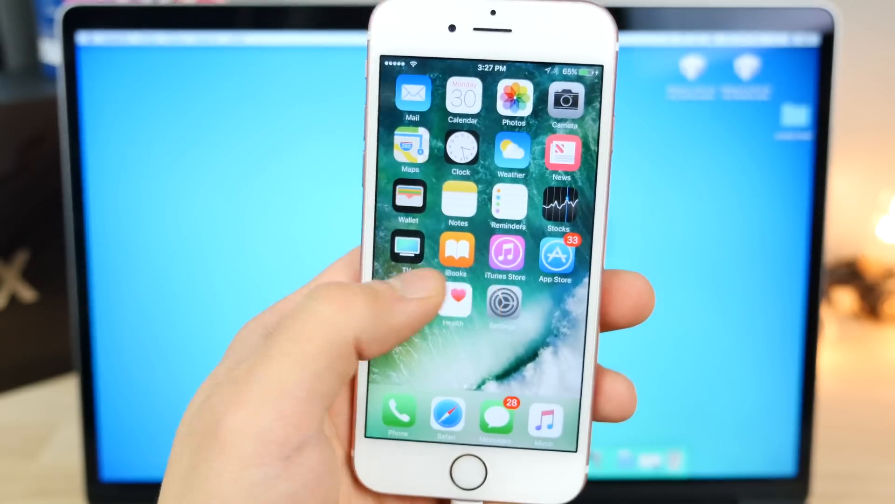
Swipe the home screen to the Yalu app page to run the jailbreak
{"action": "scroll", "scroll_direction": "left", "scroll_amount": 3}
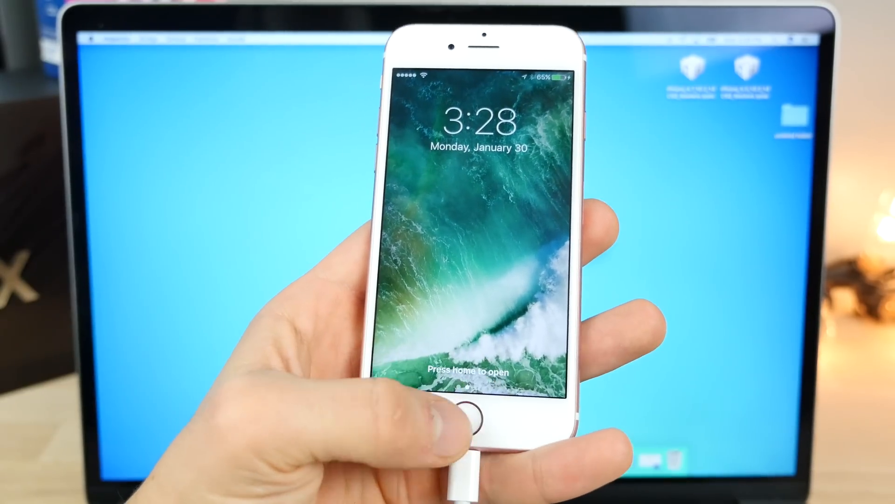
Unlock the phone so Cydia opens on its Welcome to Cydia page
{"action": "left_click", "coordinate": [468, 410]}
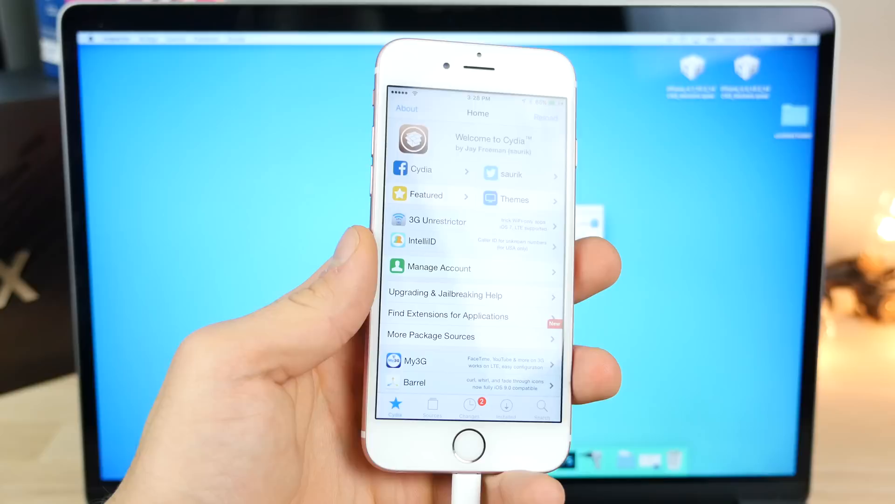
Relaunch Cydia, confirm installing the queued BYA Repo Icons and insanelyi Setup packages, and return to Cydia
{"action": "left_click", "coordinate": [471, 445]}
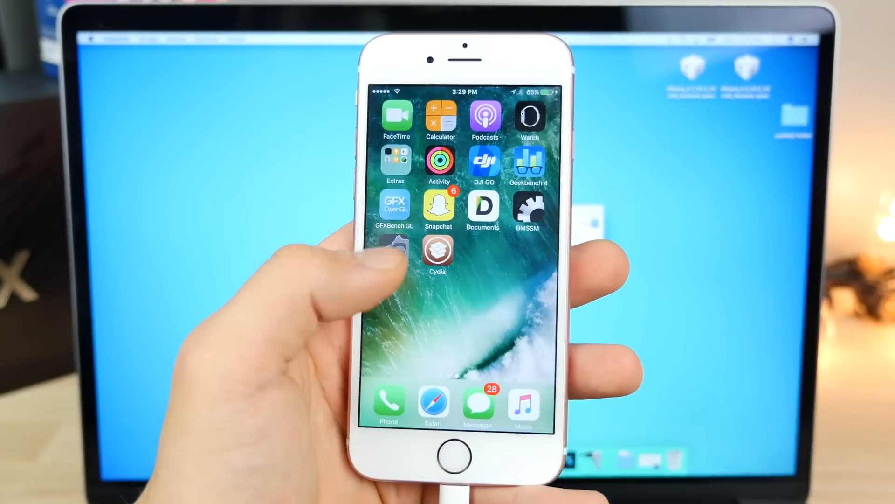
{"action": "left_click", "coordinate": [439, 253]}
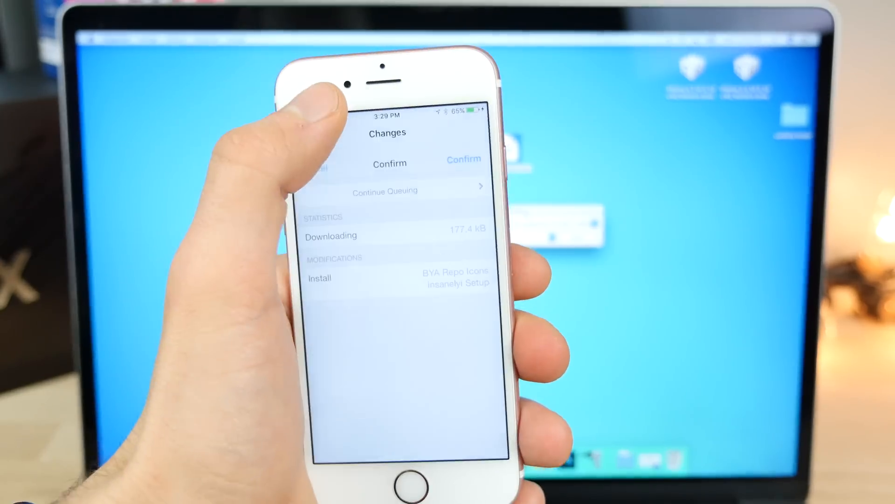
{"action": "left_click", "coordinate": [464, 159]}
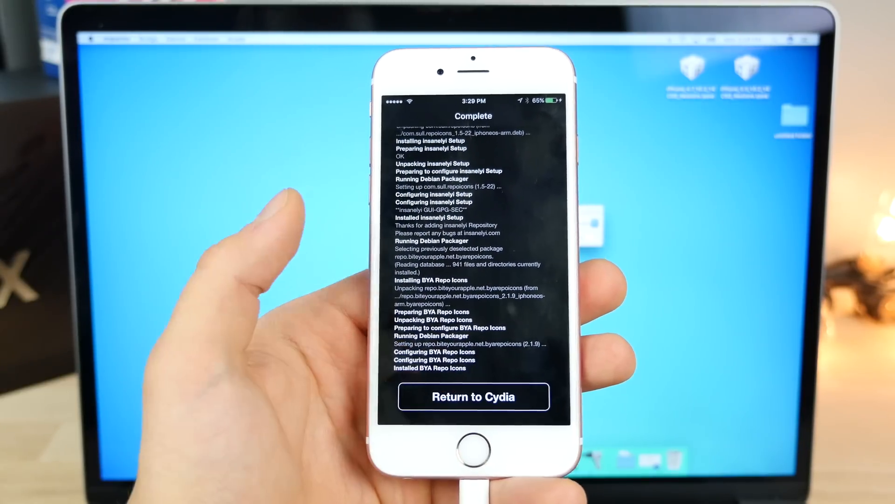
{"action": "left_click", "coordinate": [473, 397]}
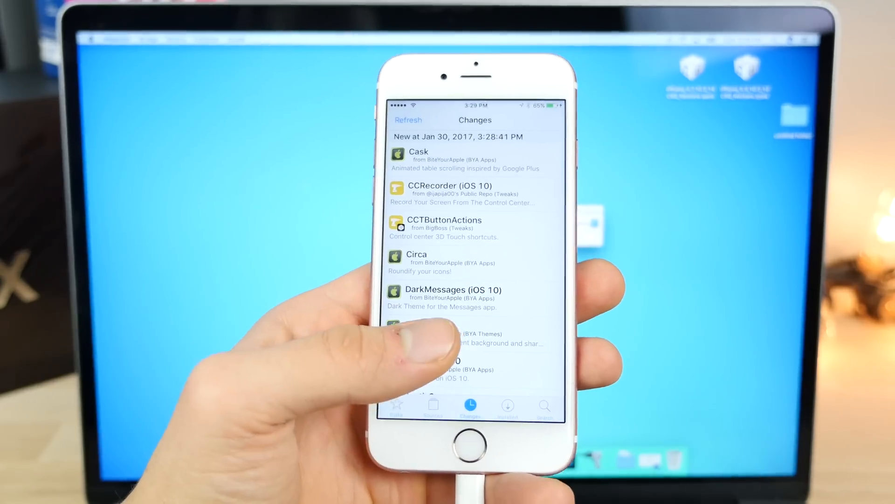